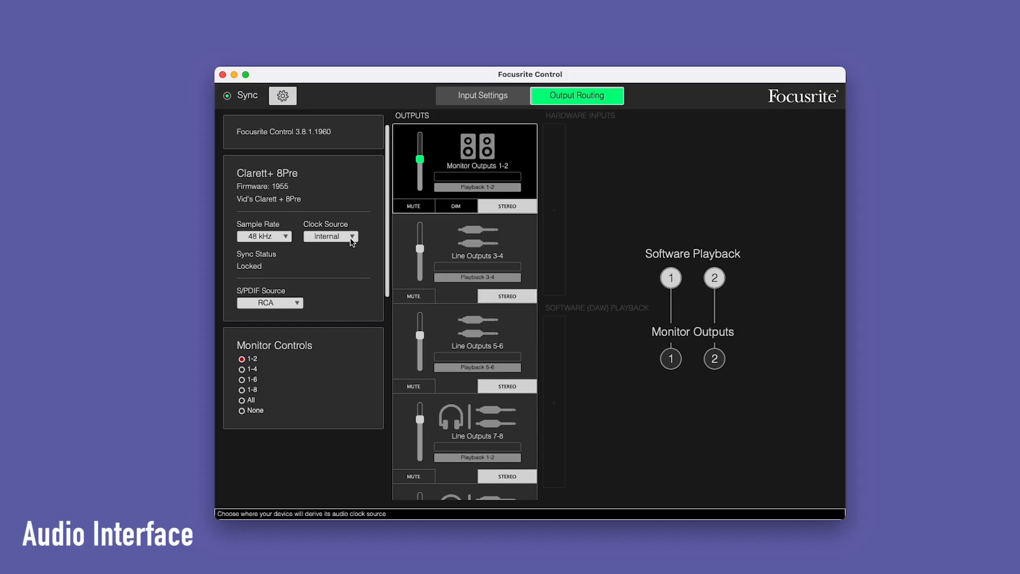
# Open the Clock Source dropdown, currently Internal, to show Internal, S/PDIF and ADAT
pyautogui.click(331, 236)
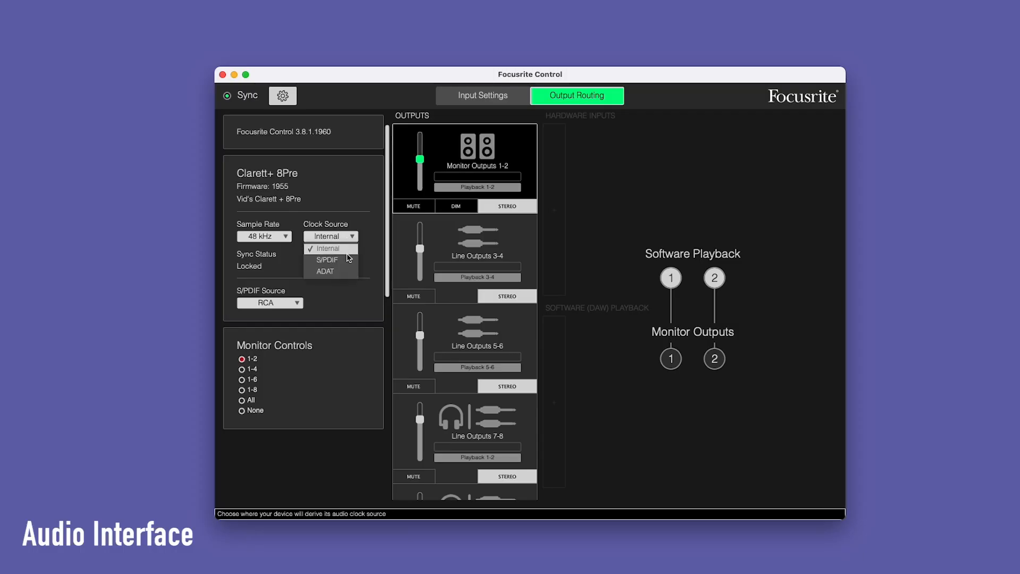
pyautogui.moveTo(330, 278)
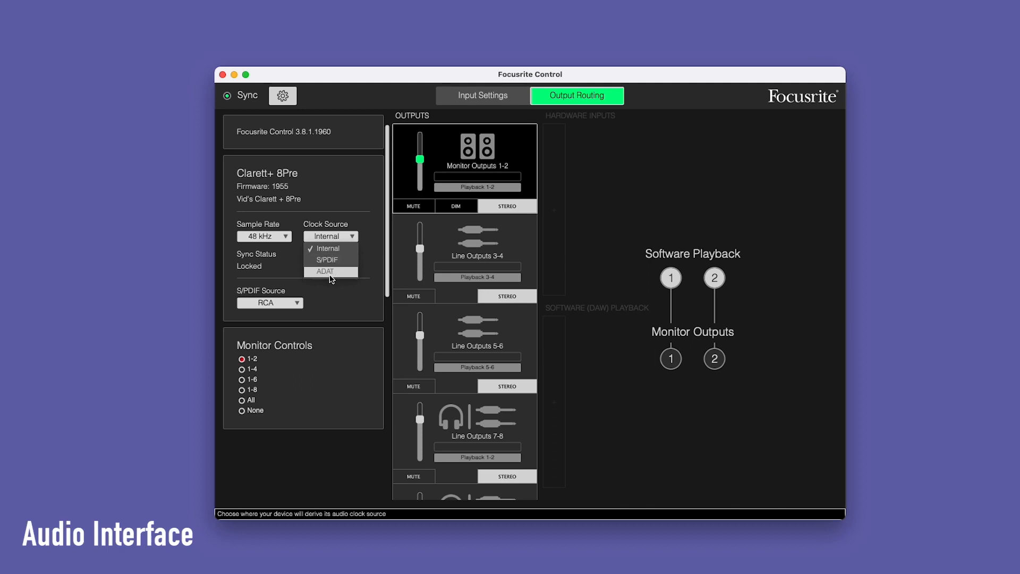